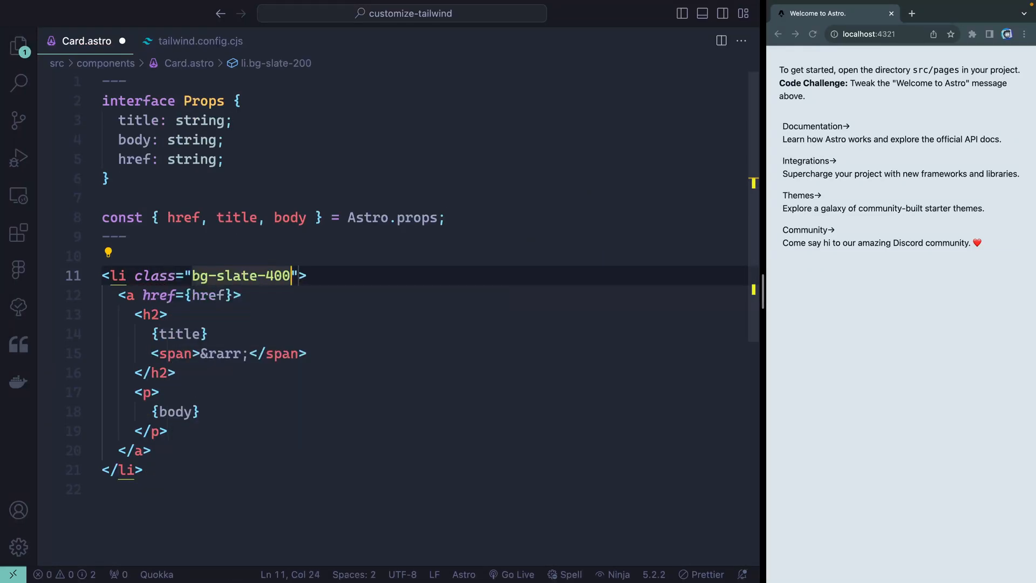
Step: Replace the li's named shadow with the arbitrary shadow-[1px_2px_blue] class in Card.astro
left_click(201, 41)
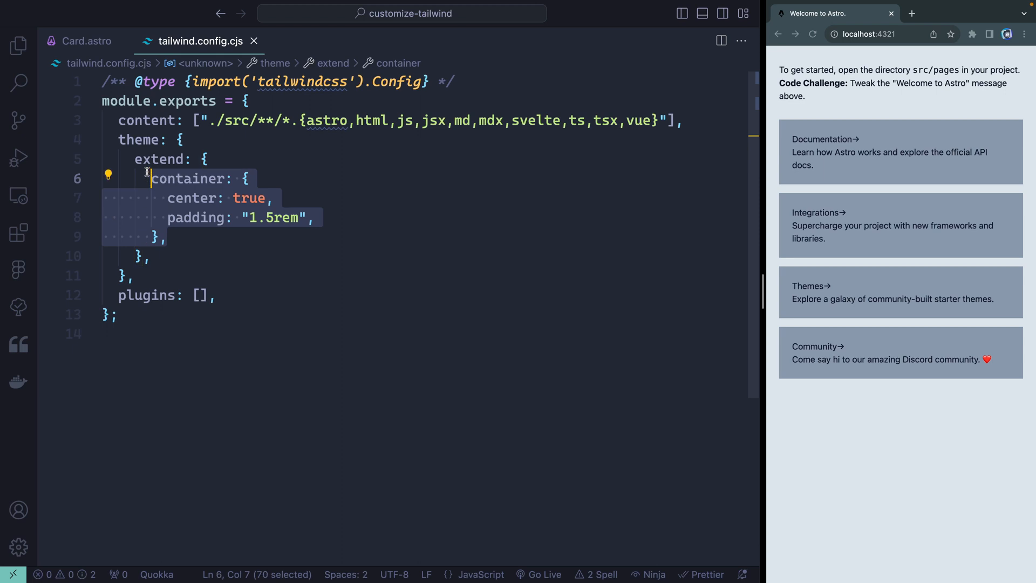
left_click(84, 41)
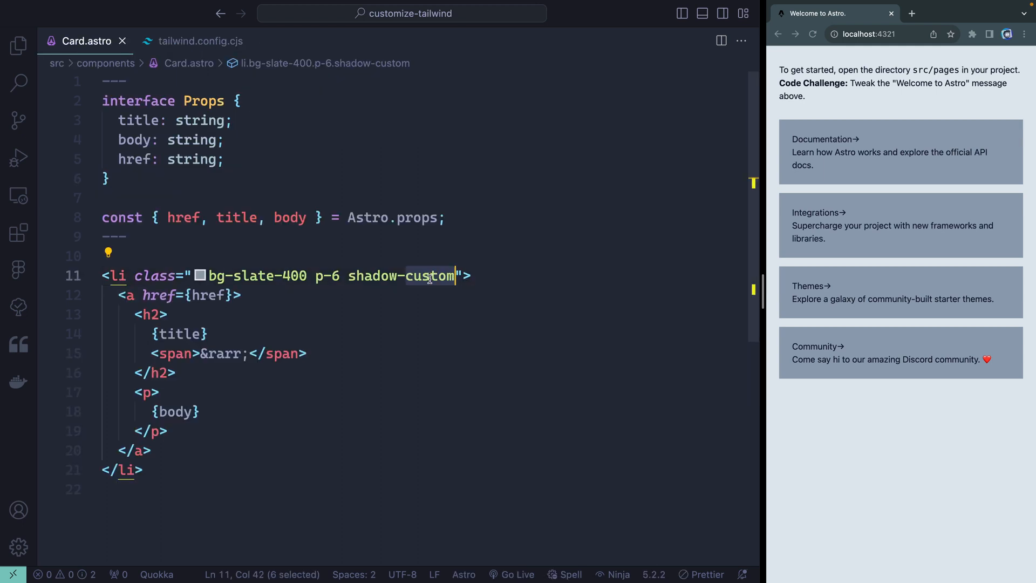
type("[1p]")
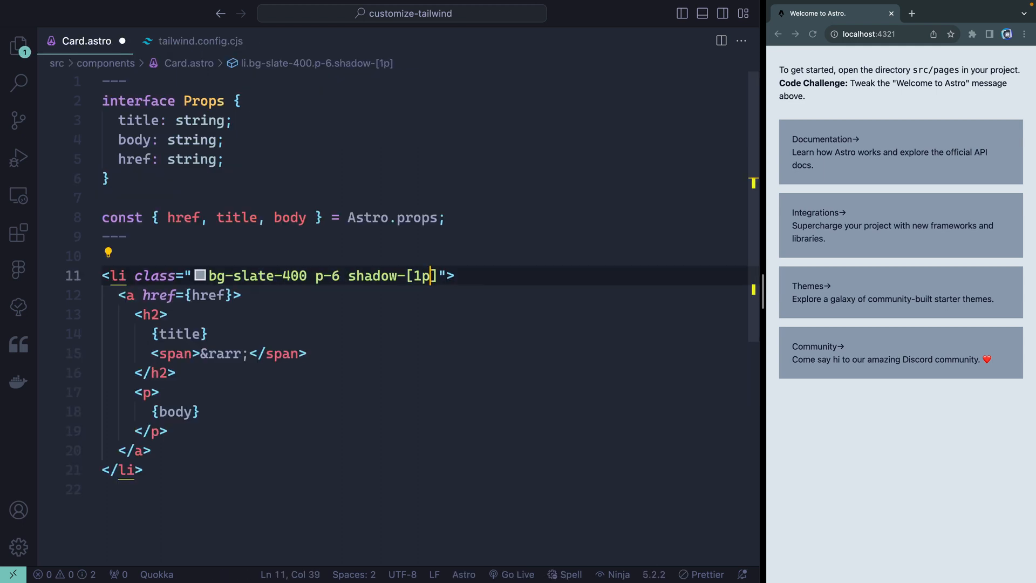
type("x_2px_blue")
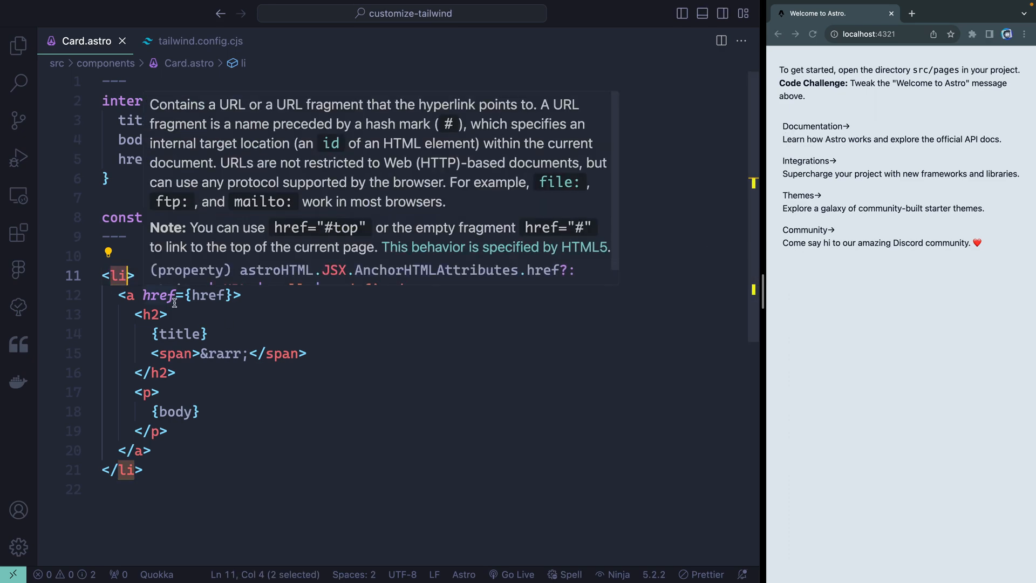
Step: Add class="bg-slate-400 p-6" to the li so the cards render as grey padded blocks
type("class=\"\"")
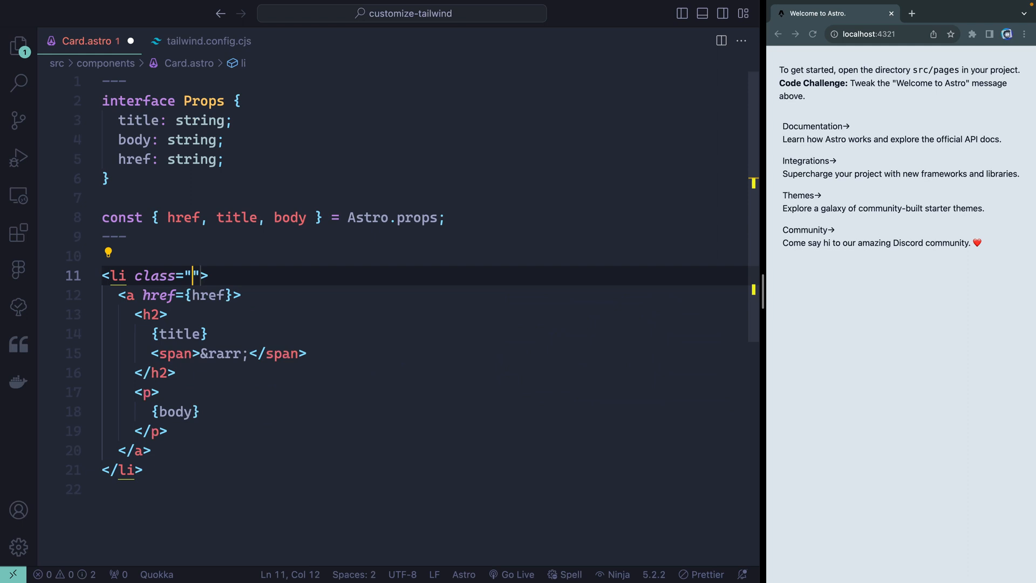
type("bg-slate-200 p")
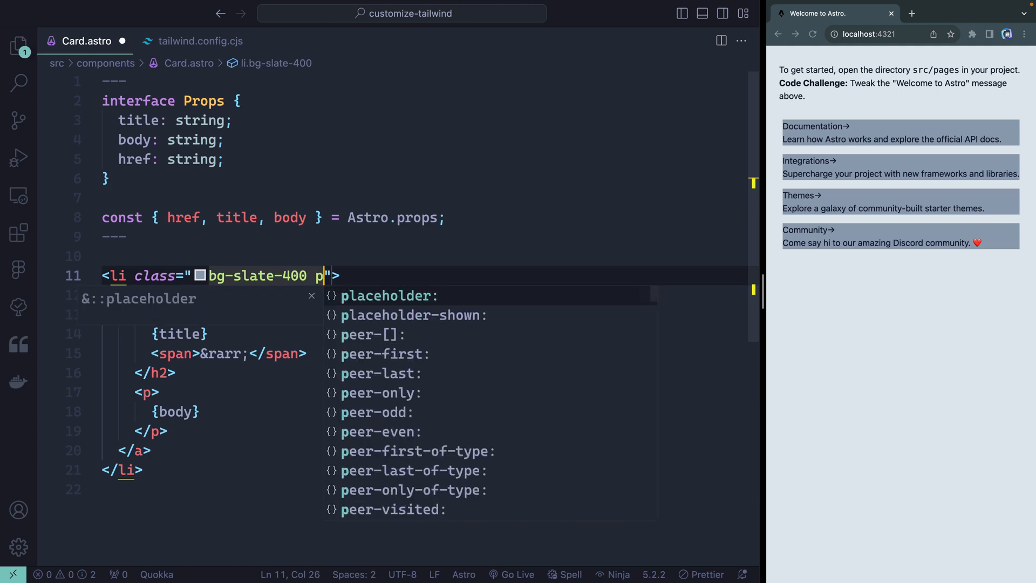
type("-6")
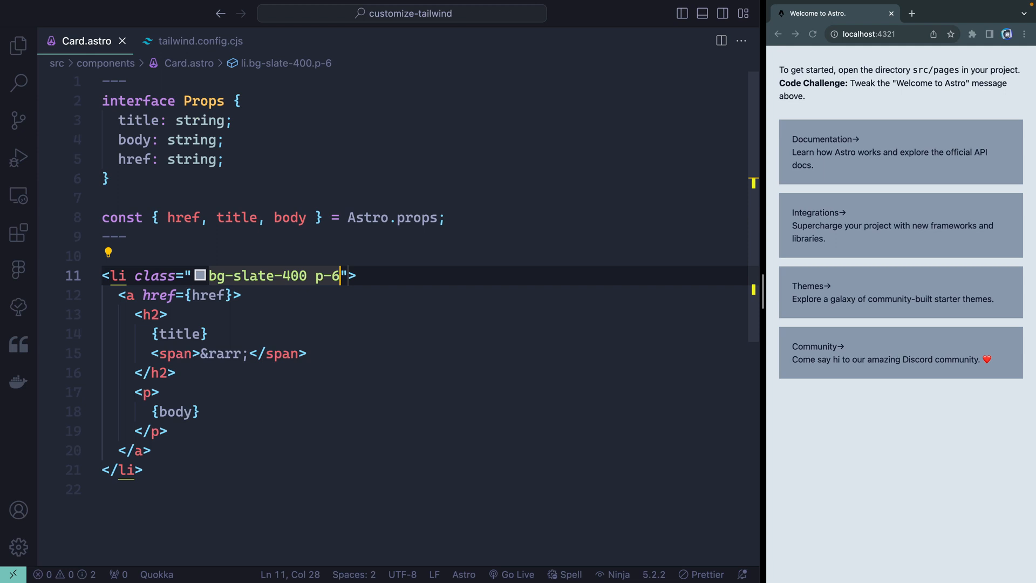
Step: In tailwind.config.cjs, discard the misplaced shadow entry and start a new line after the container block
left_click(201, 41)
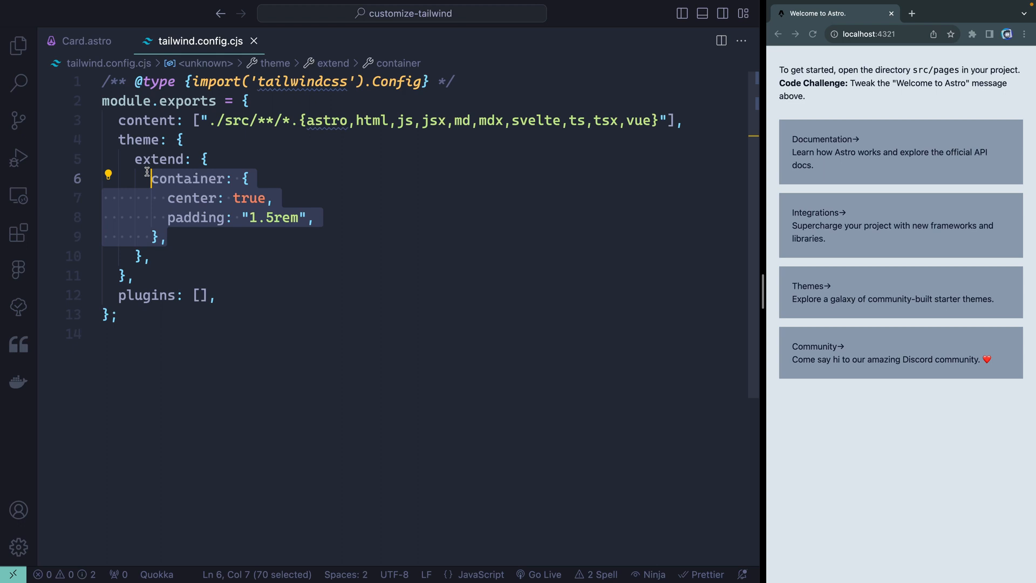
mouse_move(202, 140)
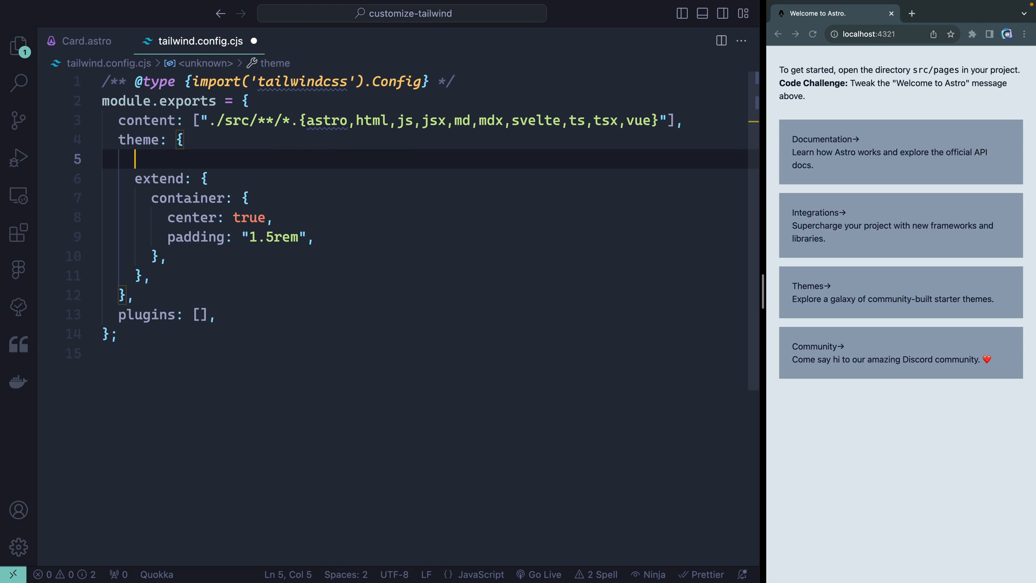
type("sha")
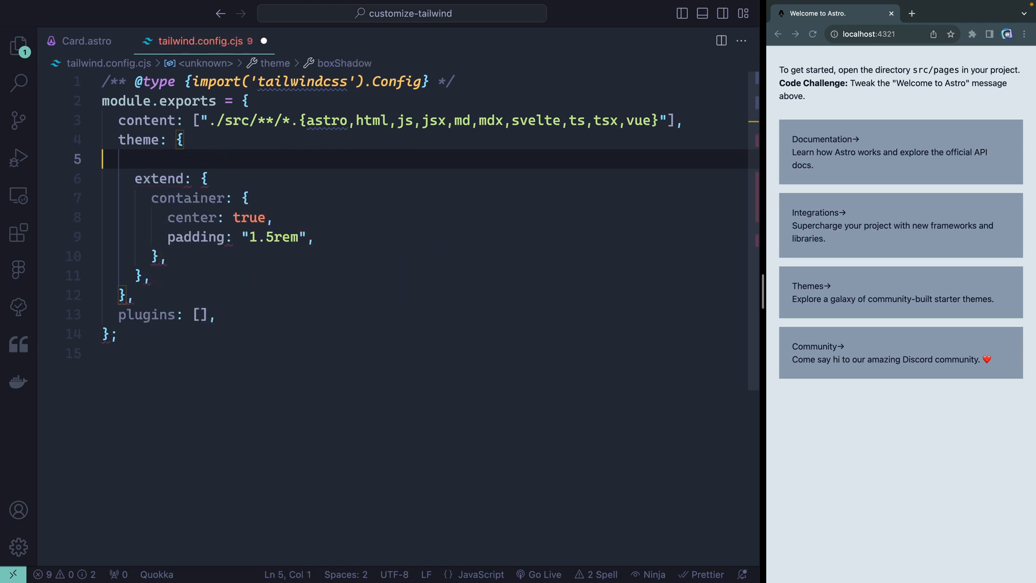
key("Backspace")
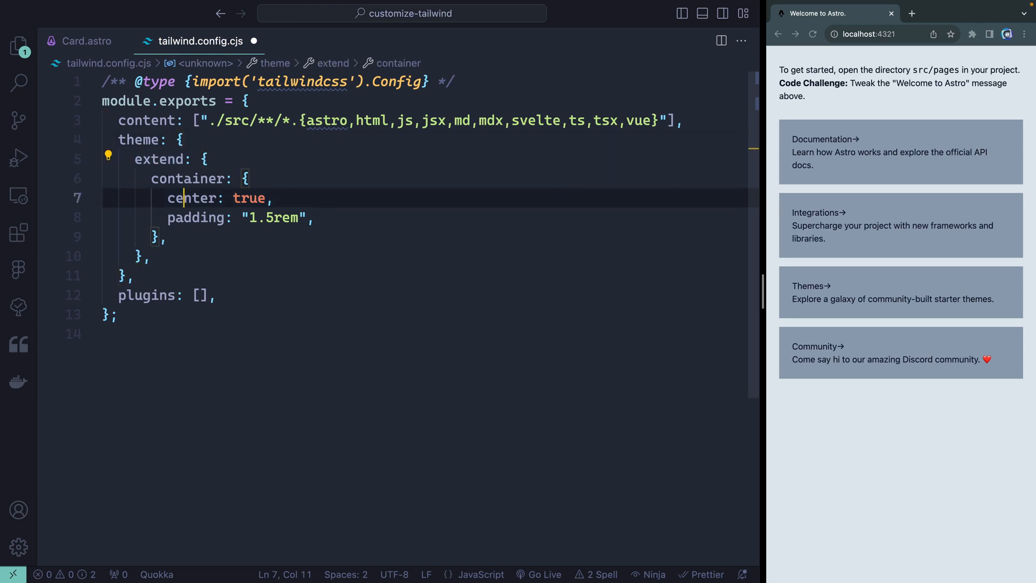
key("Enter")
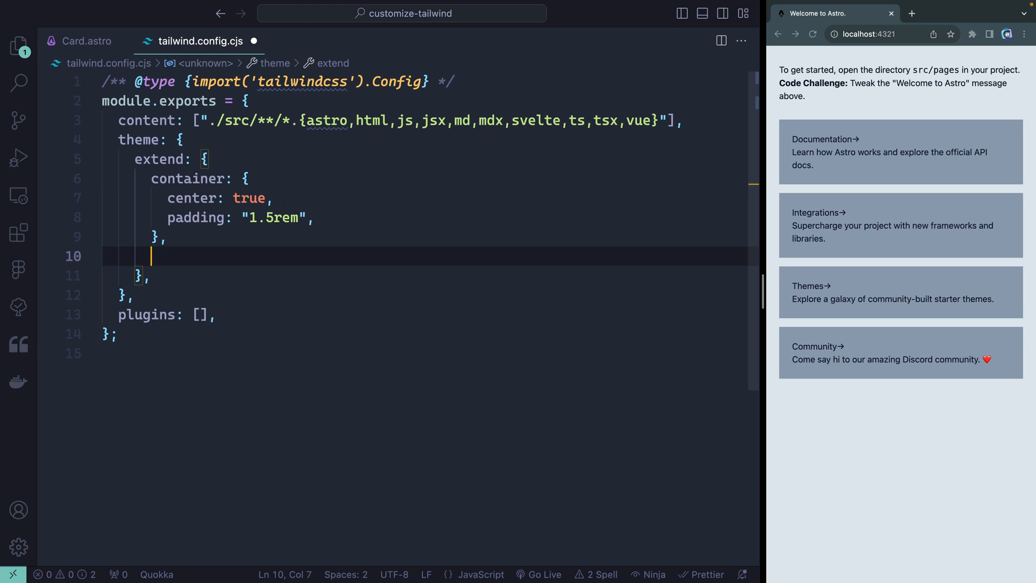
Step: Add boxShadow with custom set to "1px 2px blue" under theme.extend
type("boxShadow: {")
type("\"custom")
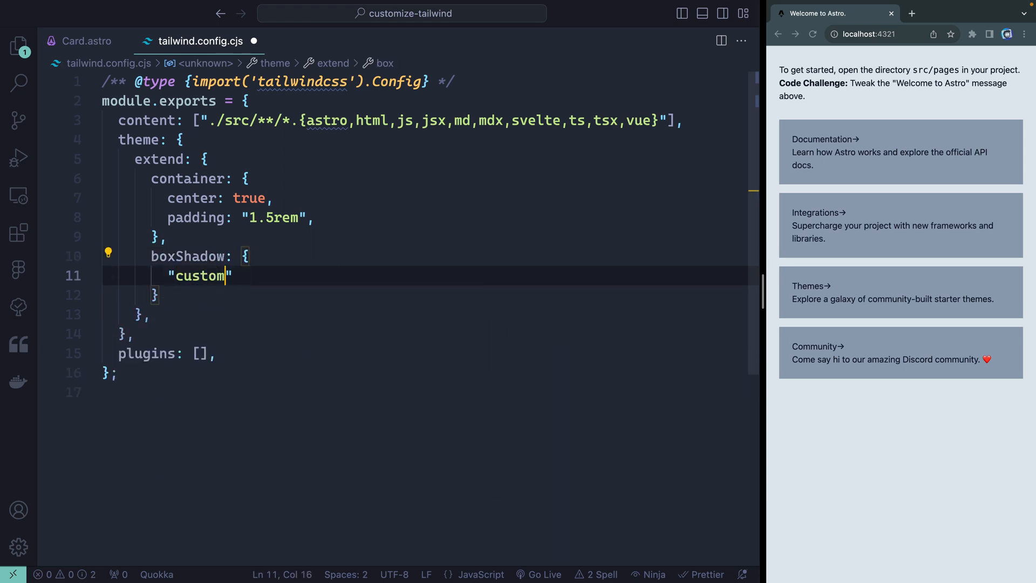
type(": \"\"")
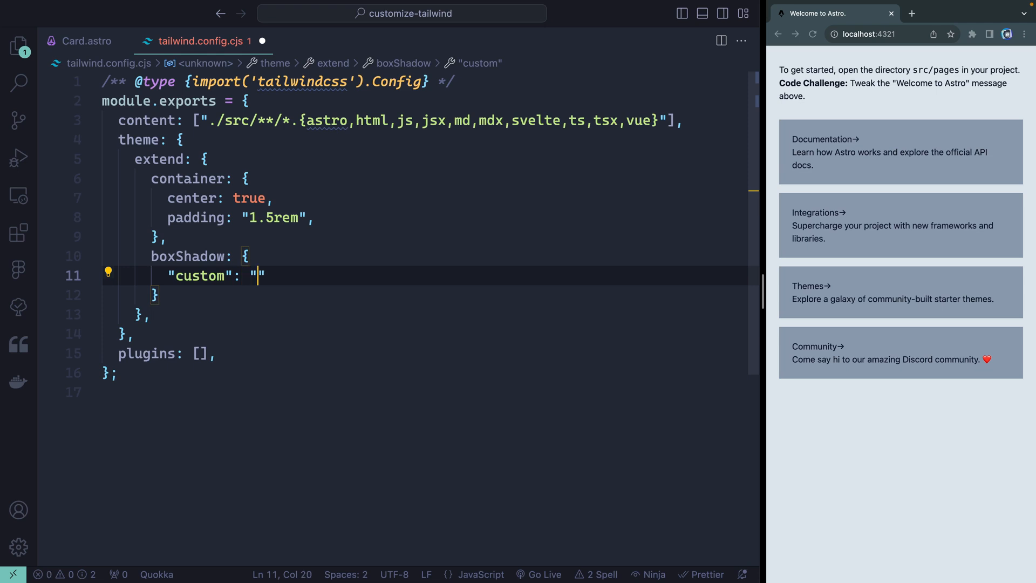
type("1px 2")
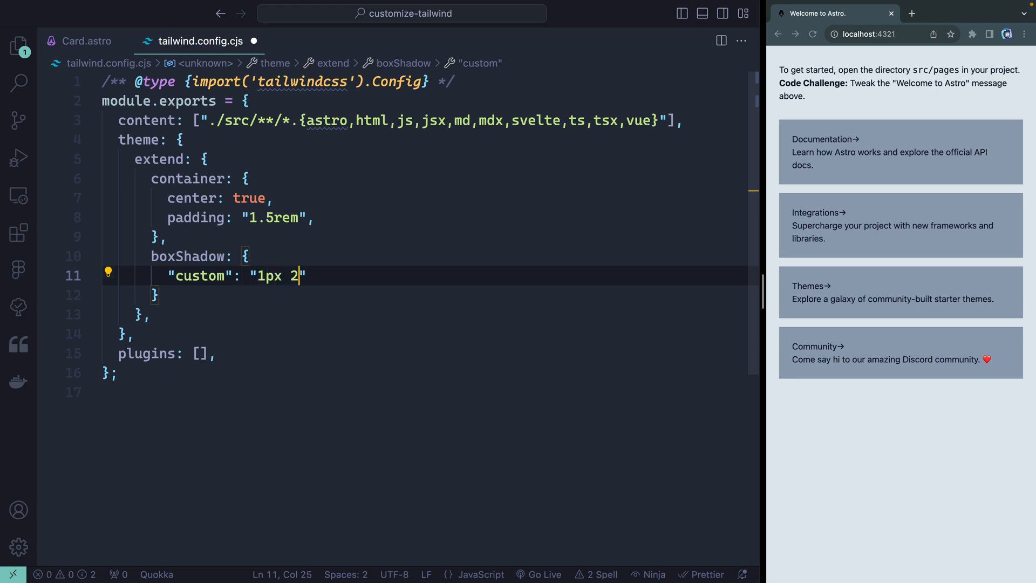
type("px blue")
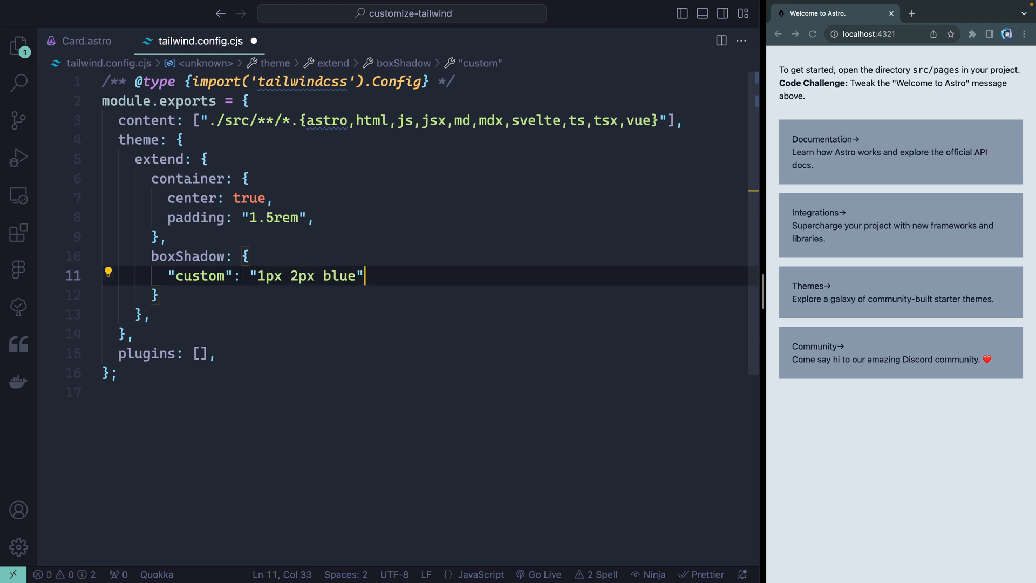
Step: Add shadow-custom to the li class list and check the blue-shadowed cards in the preview
left_click(86, 41)
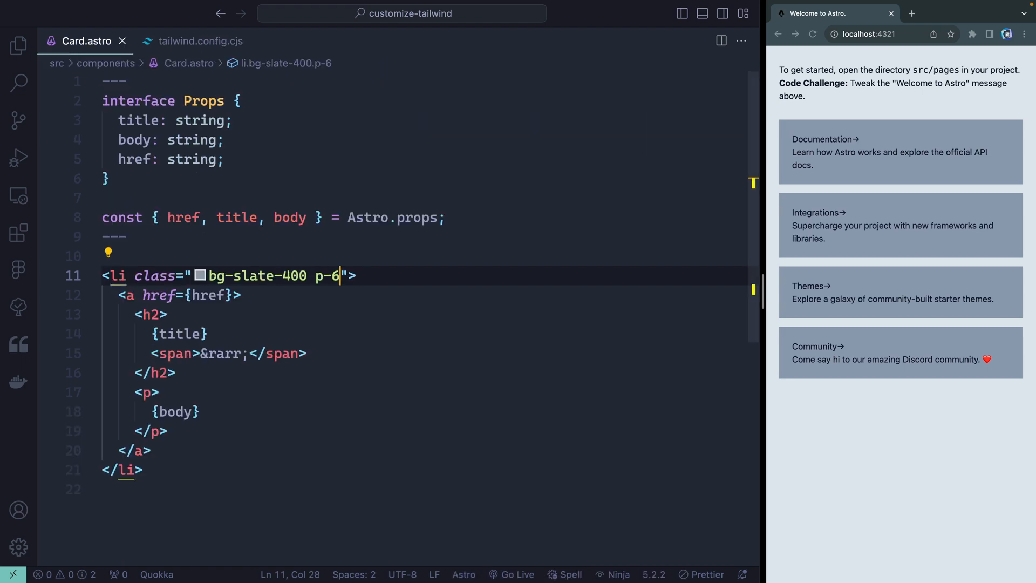
type("shadow-custom")
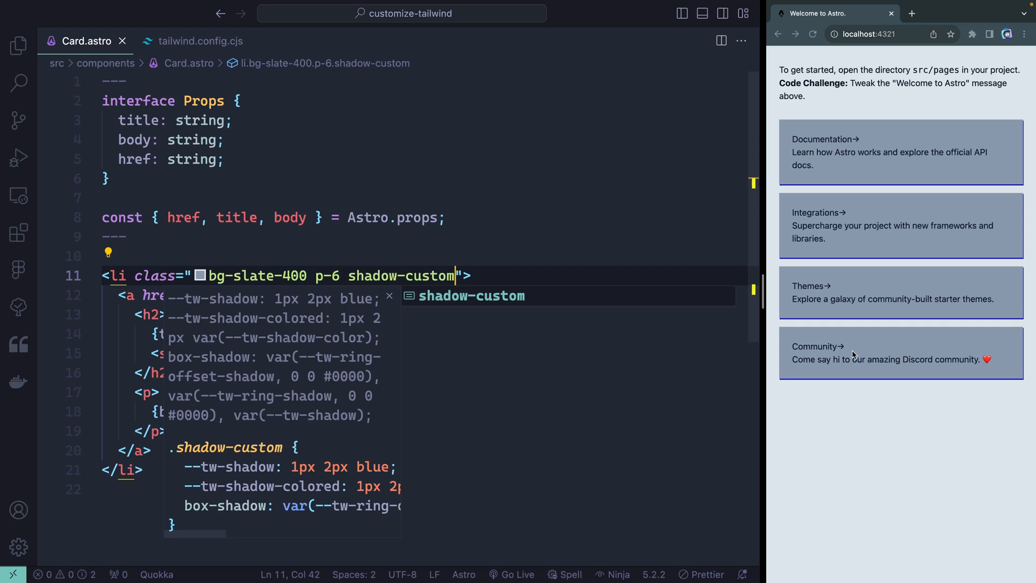
mouse_move(616, 292)
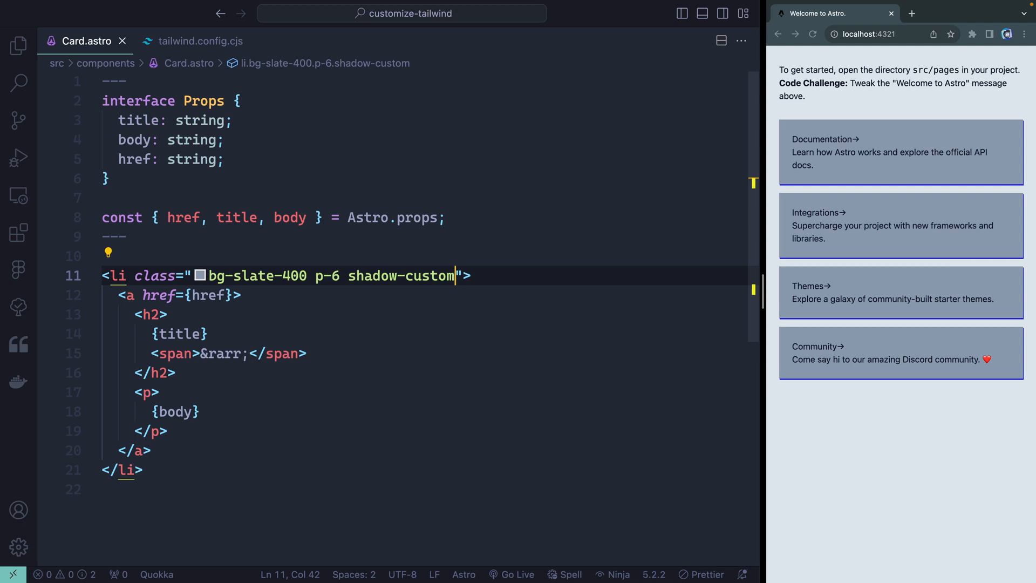
left_click(201, 41)
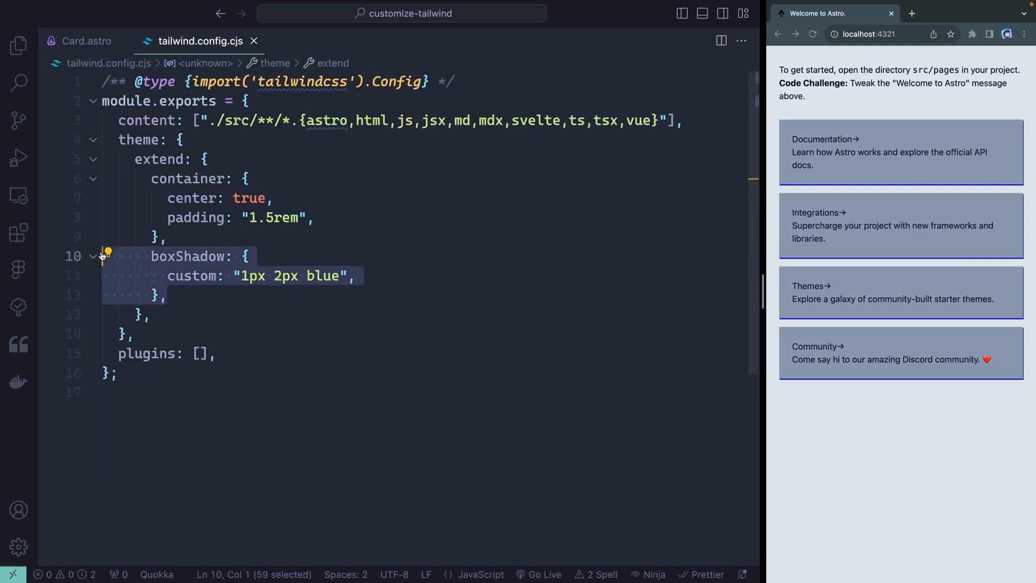
left_click(87, 41)
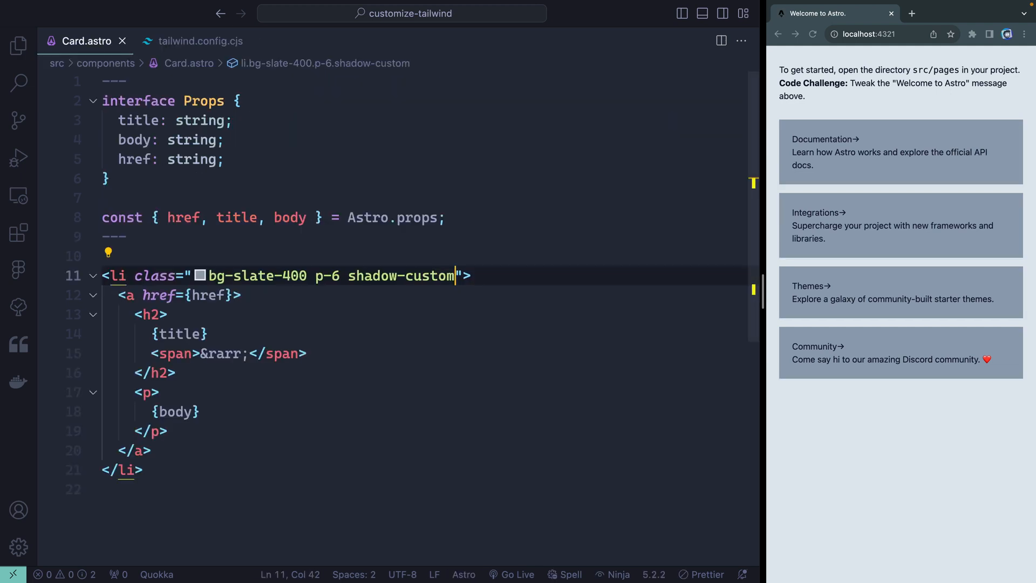
Step: Replace custom in the shadow class with the arbitrary value 1px_2px_blue
left_click_drag(204, 275, 454, 276)
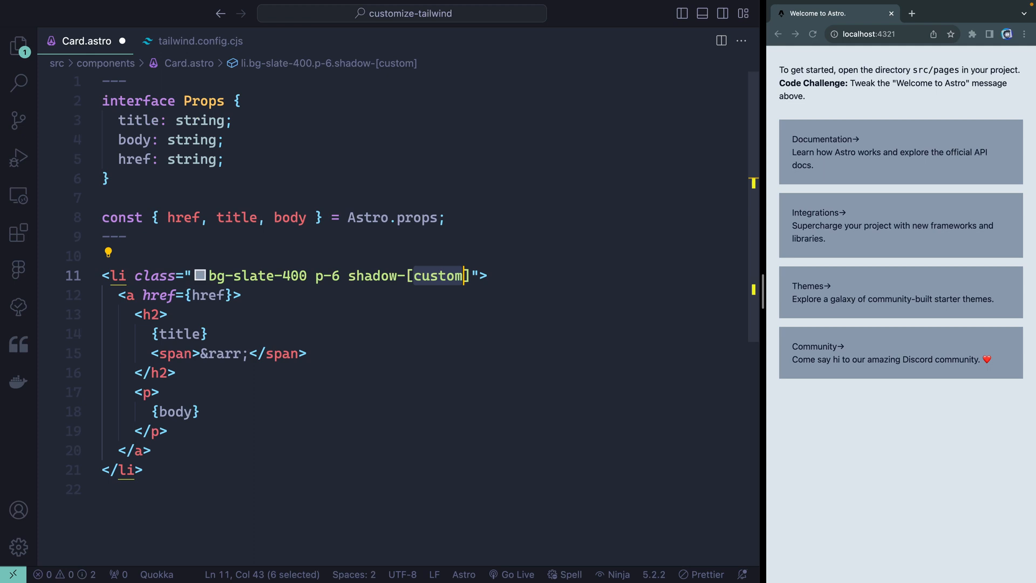
type("1px")
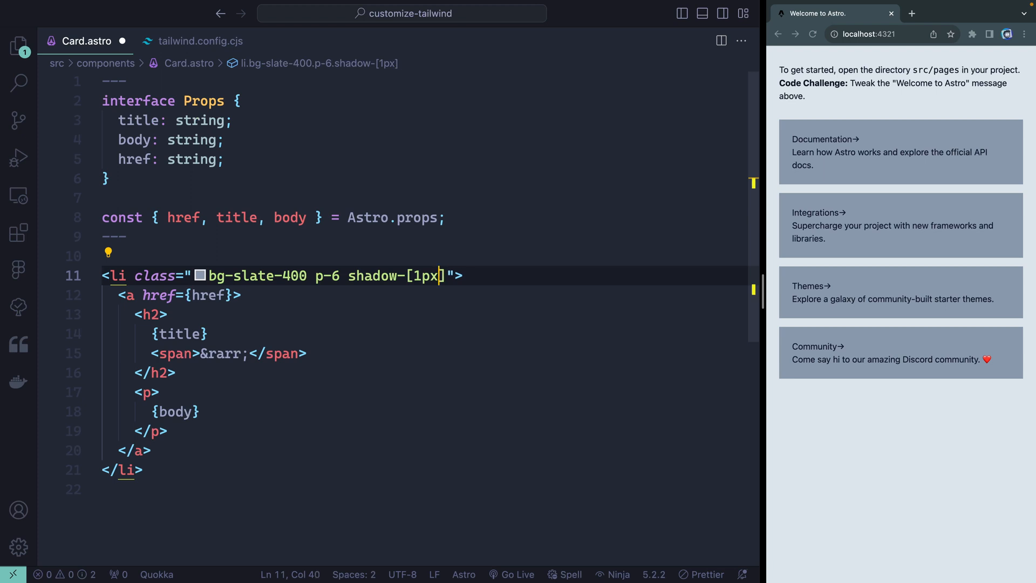
type("_2px")
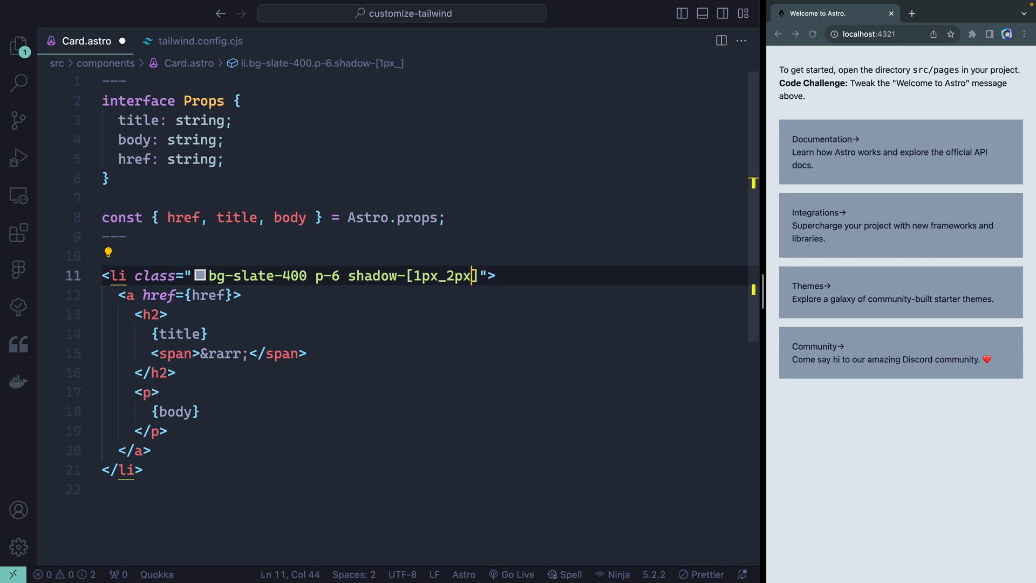
type("_blue")
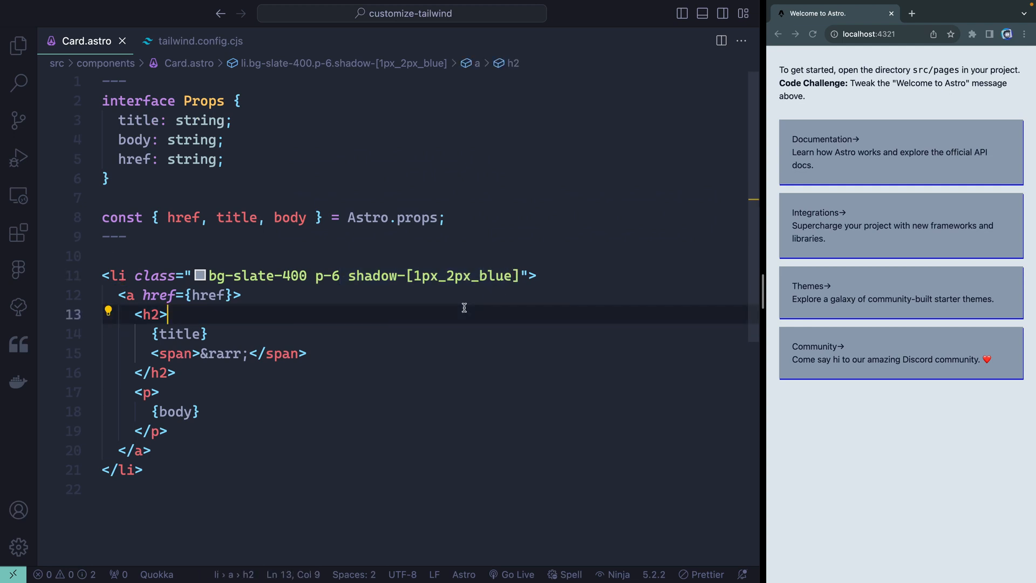
mouse_move(372, 278)
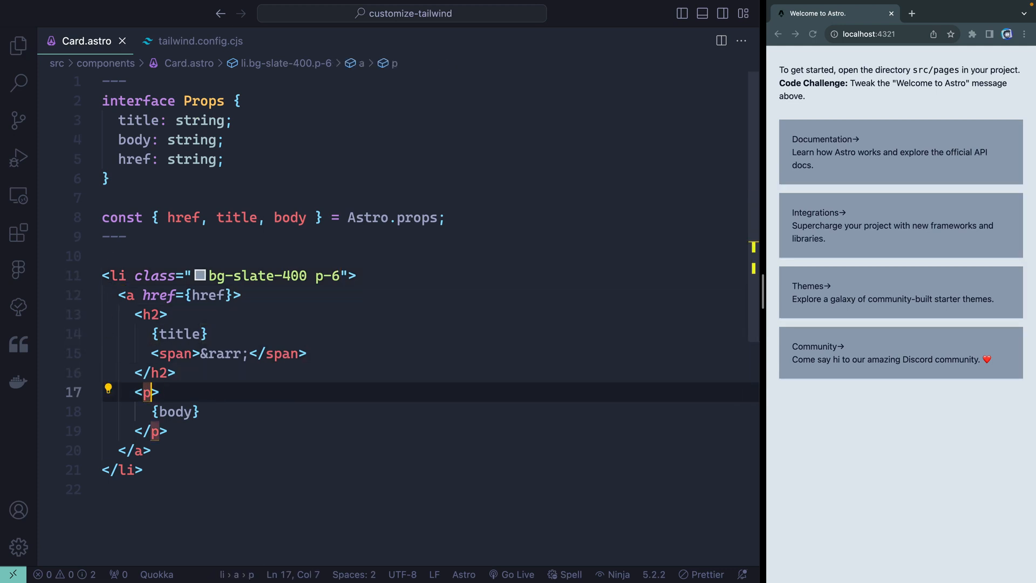
Step: Start class="[text-w" on the body paragraph for a text-wrap arbitrary property
type("class=\"\"")
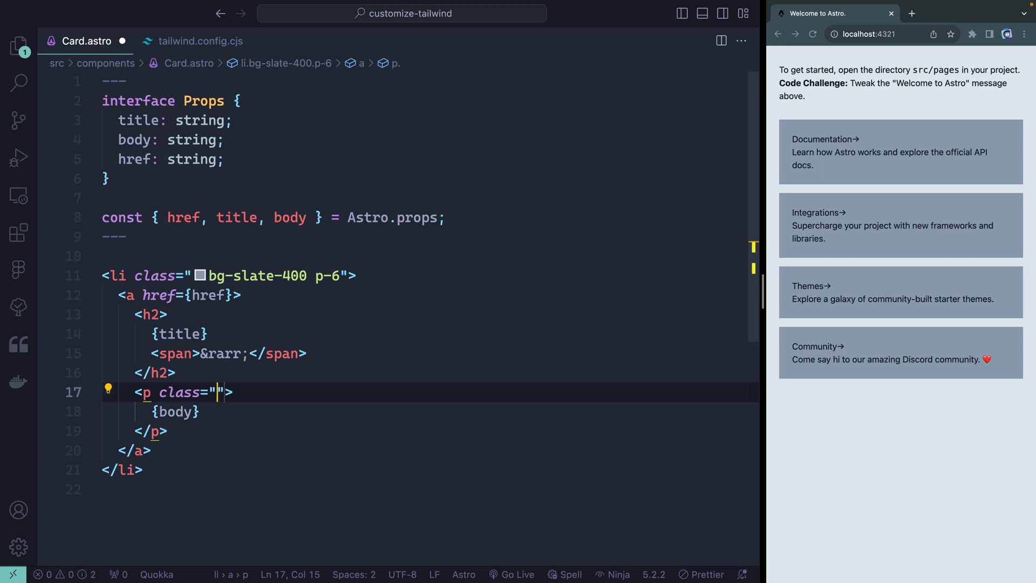
type("[]")
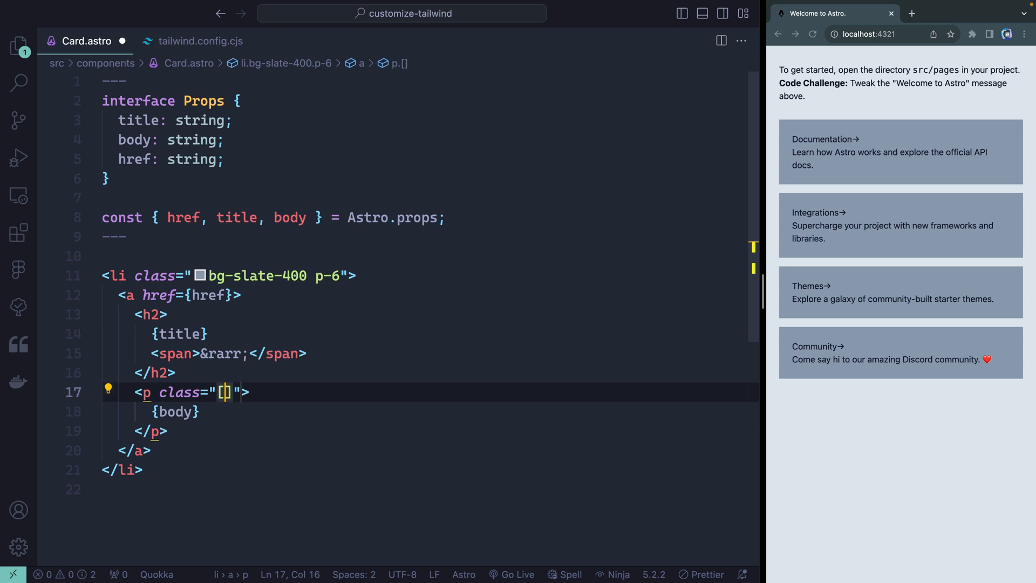
type("text-w")
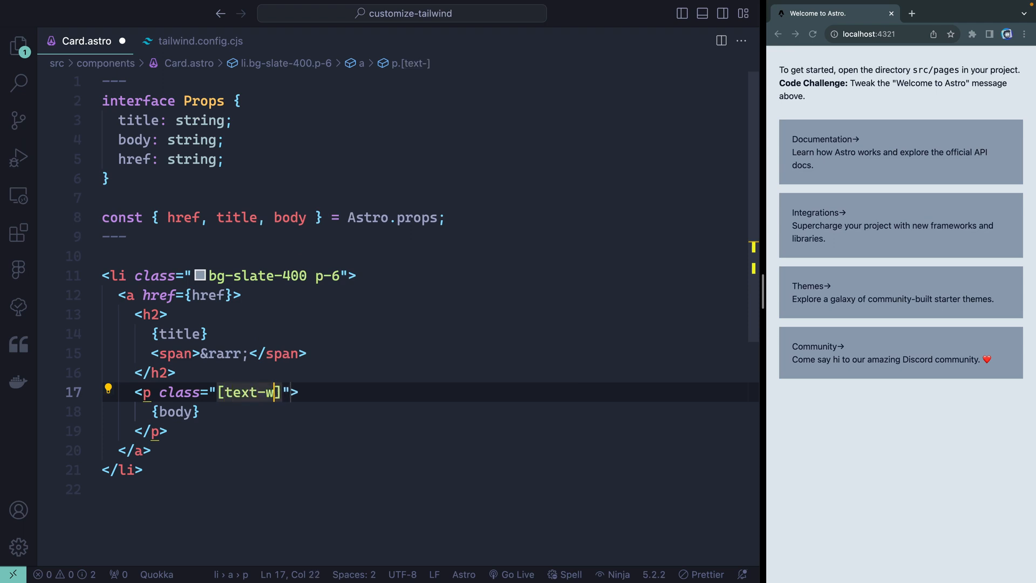